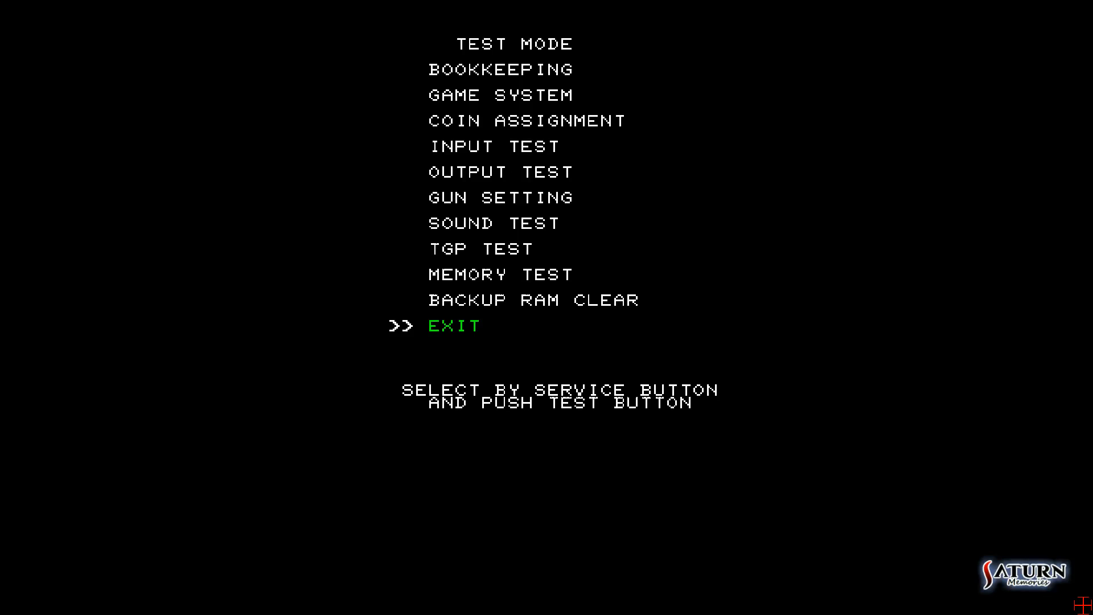
Move the test menu selection onto GUN SETTING and enter its submenu
{"action": "key", "text": "up"}
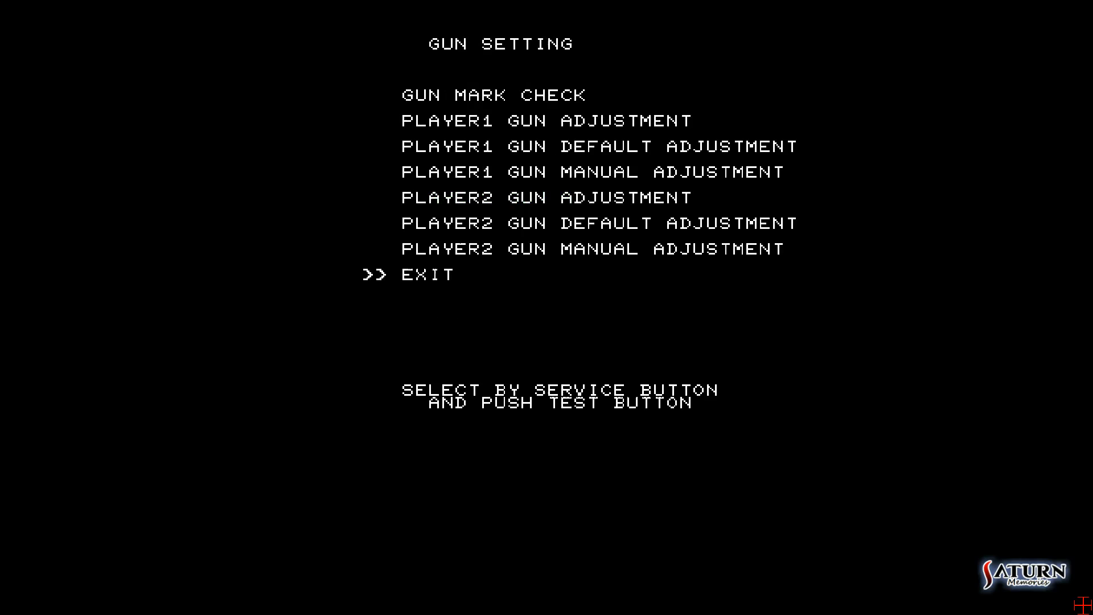
Move the marker to PLAYER1 GUN MANUAL ADJUSTMENT and enter the mark checking screen
{"action": "key", "text": "up"}
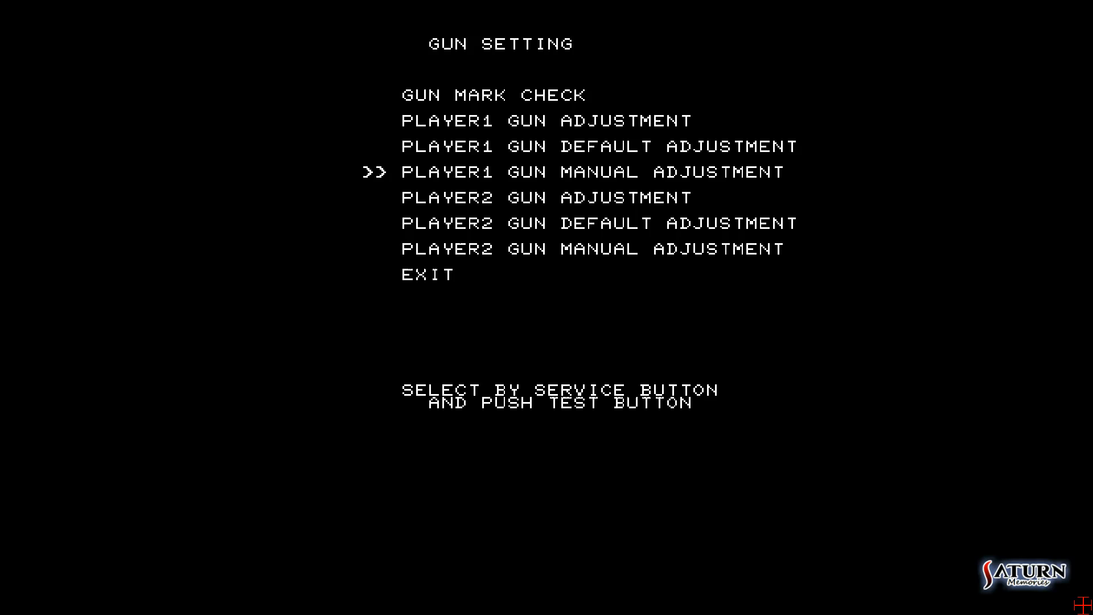
{"action": "key", "text": "up"}
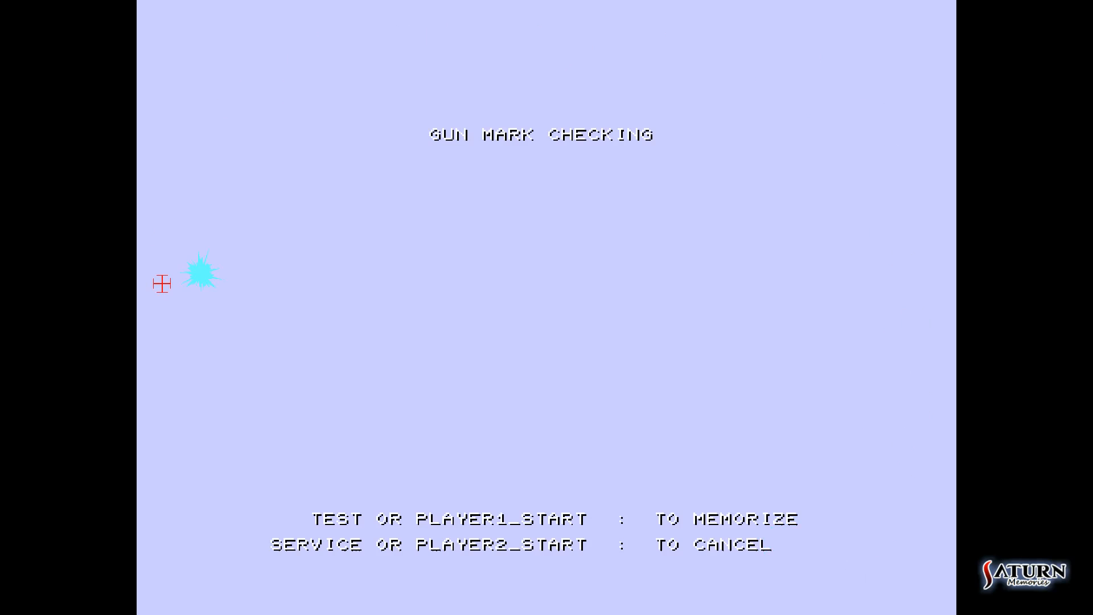
{"action": "mouse_move", "coordinate": [536, 307]}
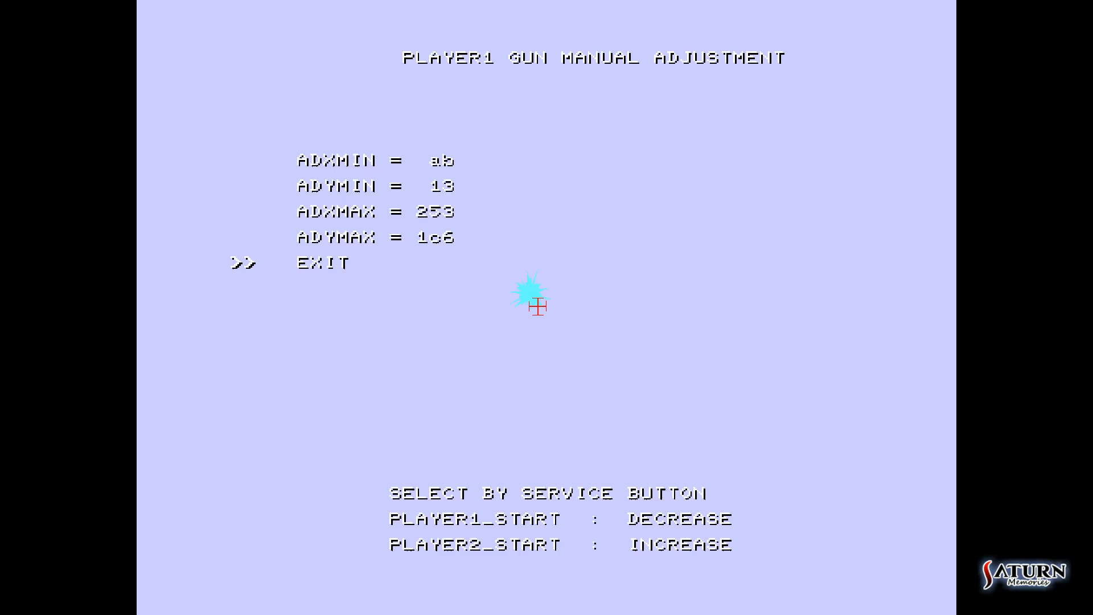
Select the ADXMIN value on Player 1's manual adjustment screen for editing
{"action": "key", "text": "up"}
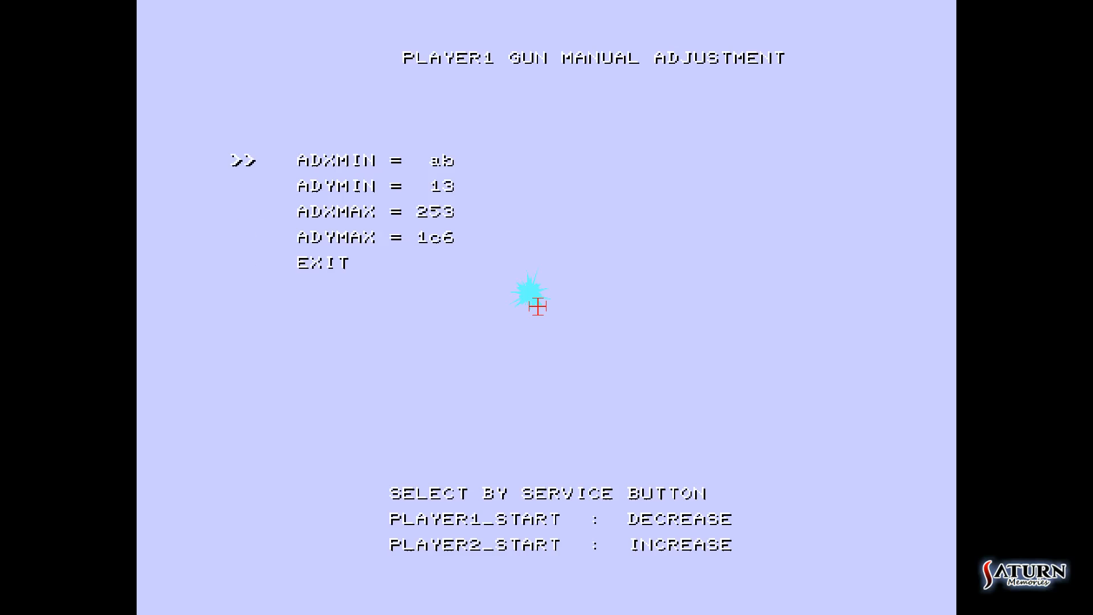
{"action": "key", "text": "down"}
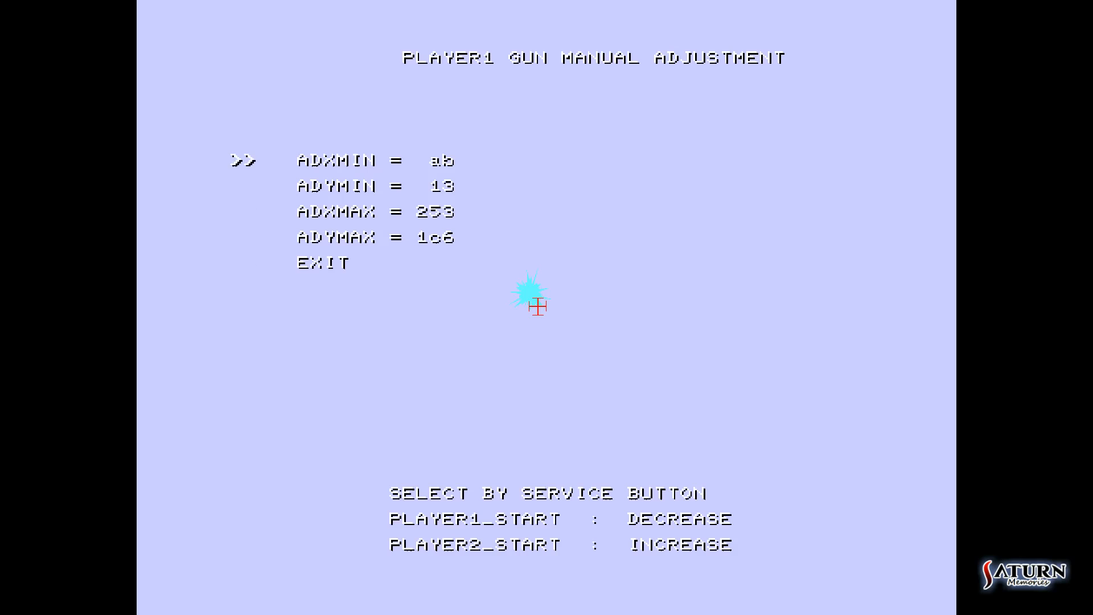
{"action": "mouse_move", "coordinate": [210, 324]}
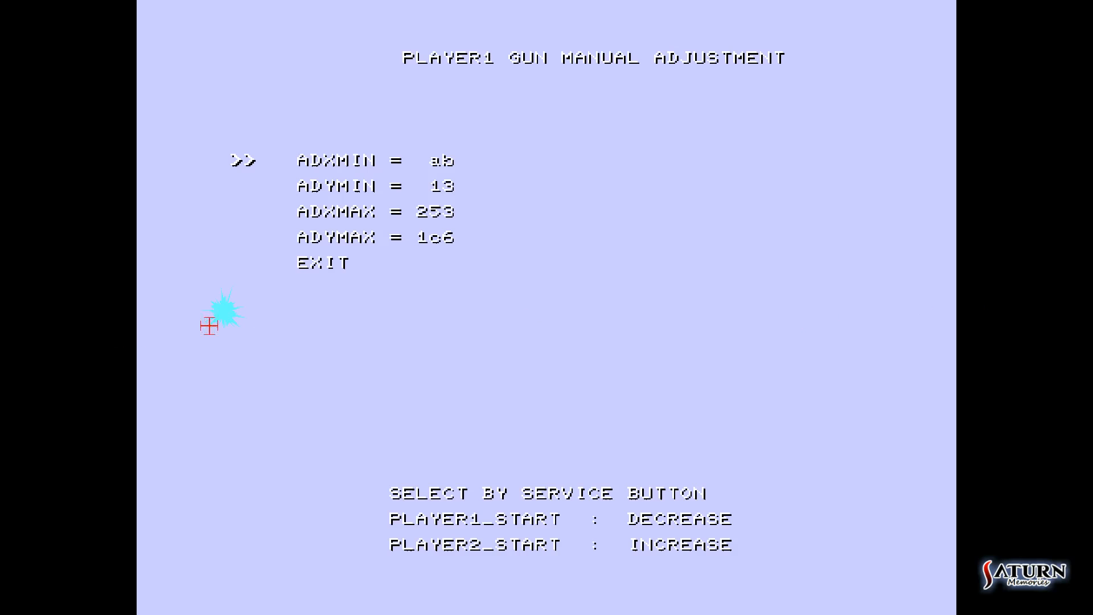
{"action": "mouse_move", "coordinate": [531, 7]}
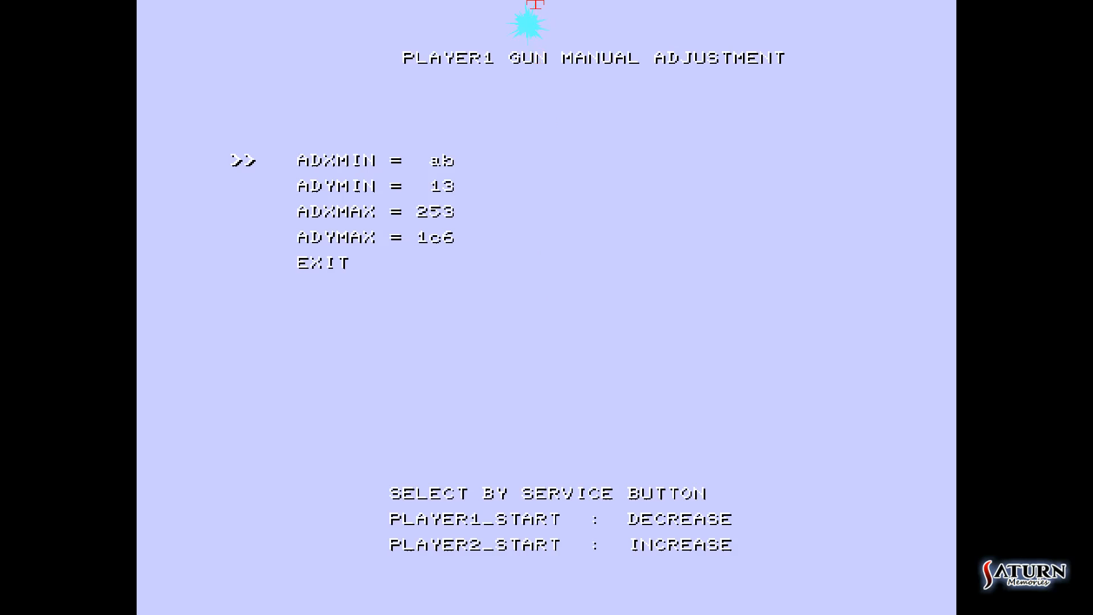
{"action": "mouse_move", "coordinate": [517, 332]}
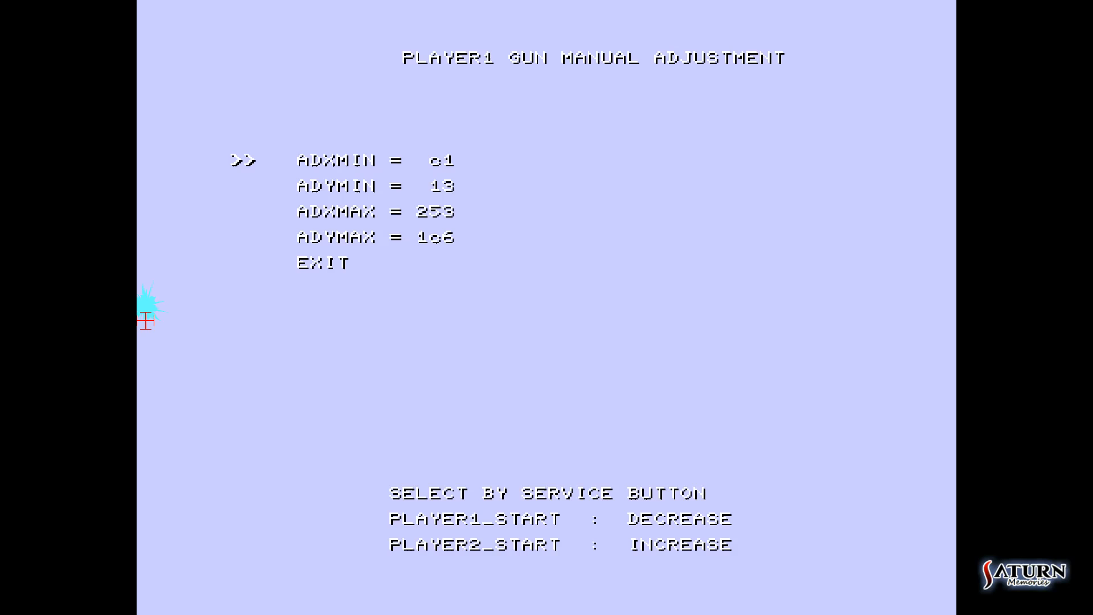
{"action": "mouse_move", "coordinate": [556, 12]}
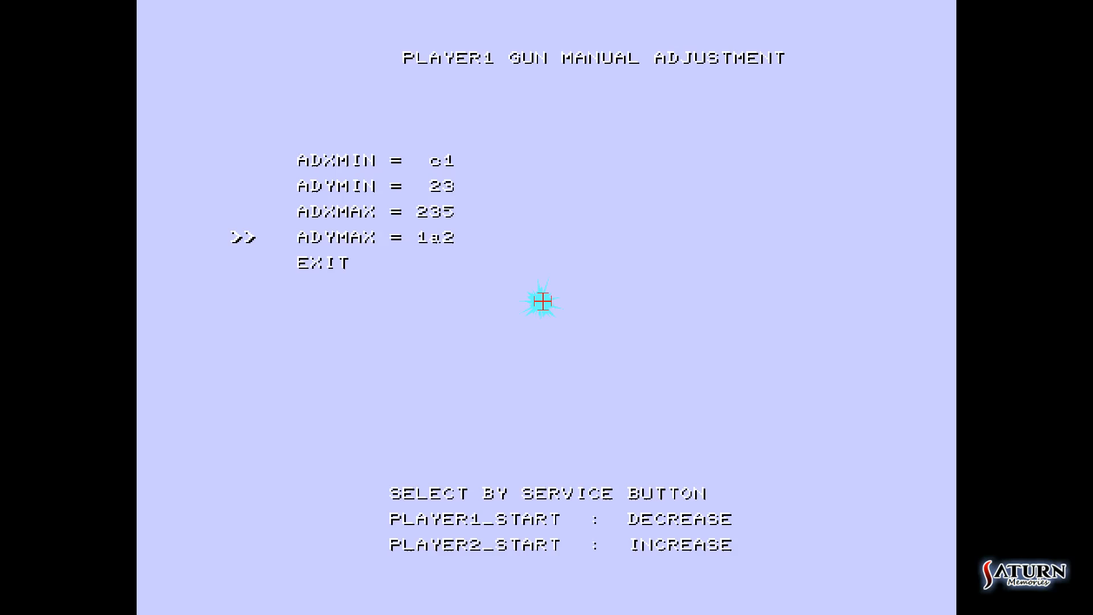
Move the selection on after verifying ADYMIN 23, ADXMAX 235 and ADYMAX 1a2 at centre
{"action": "key", "text": "down"}
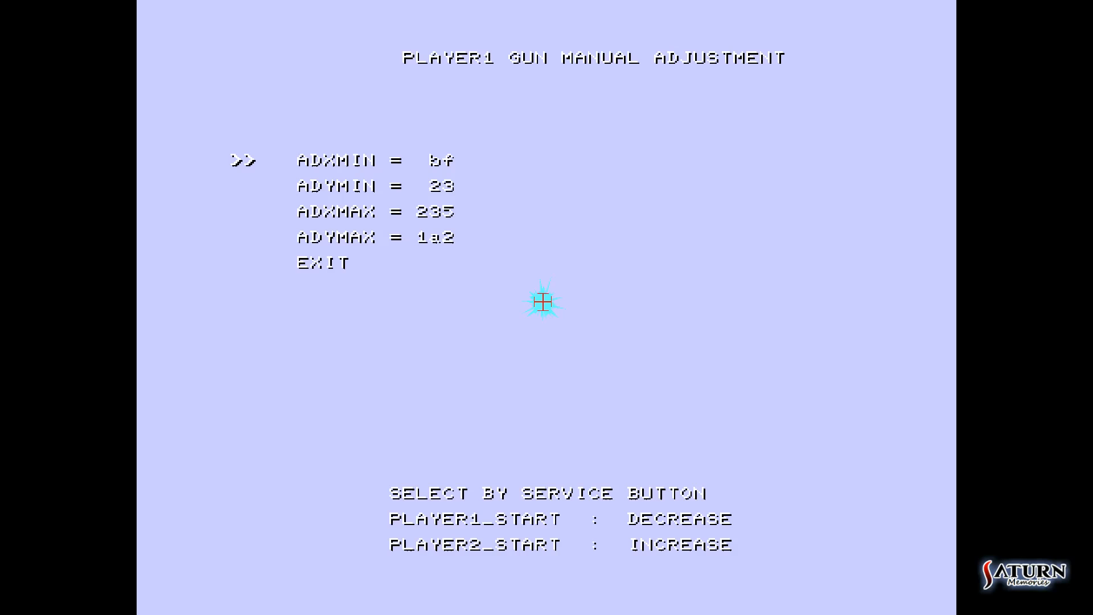
{"action": "mouse_move", "coordinate": [202, 43]}
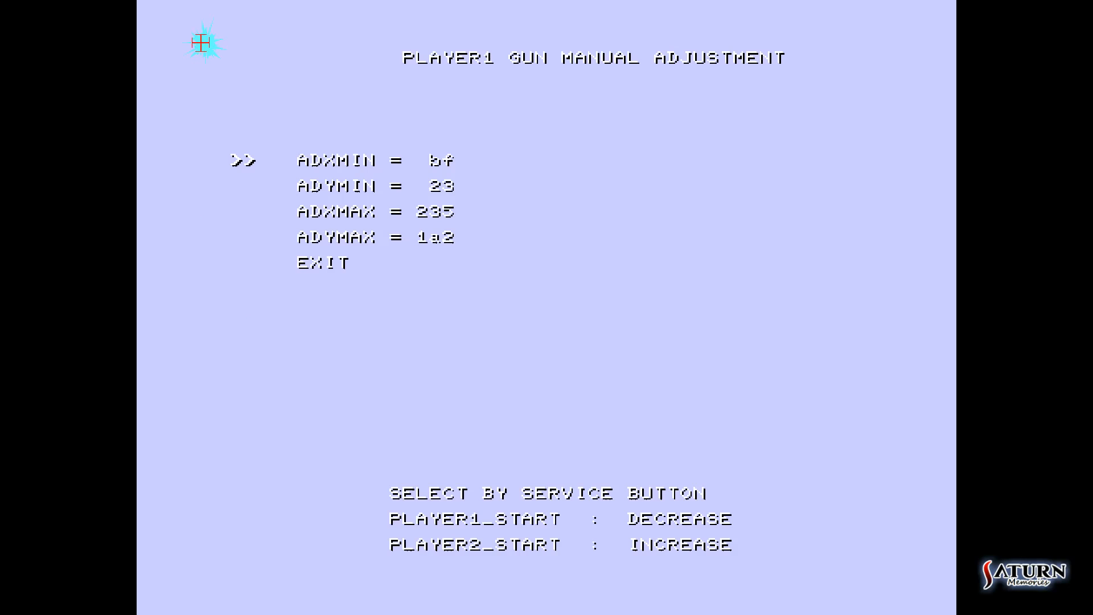
{"action": "mouse_move", "coordinate": [889, 552]}
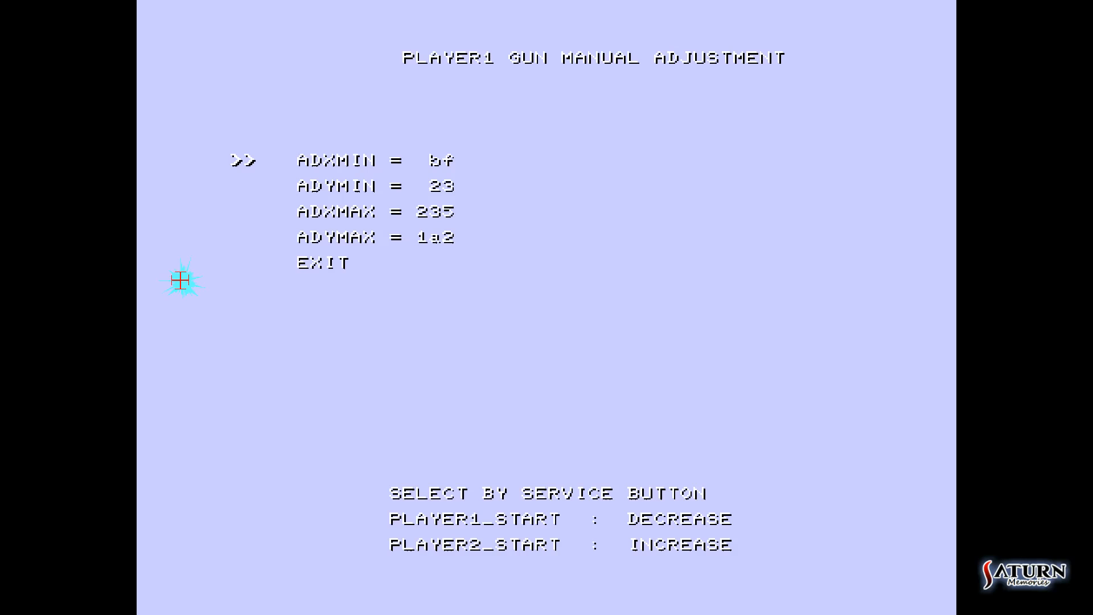
{"action": "mouse_move", "coordinate": [659, 390]}
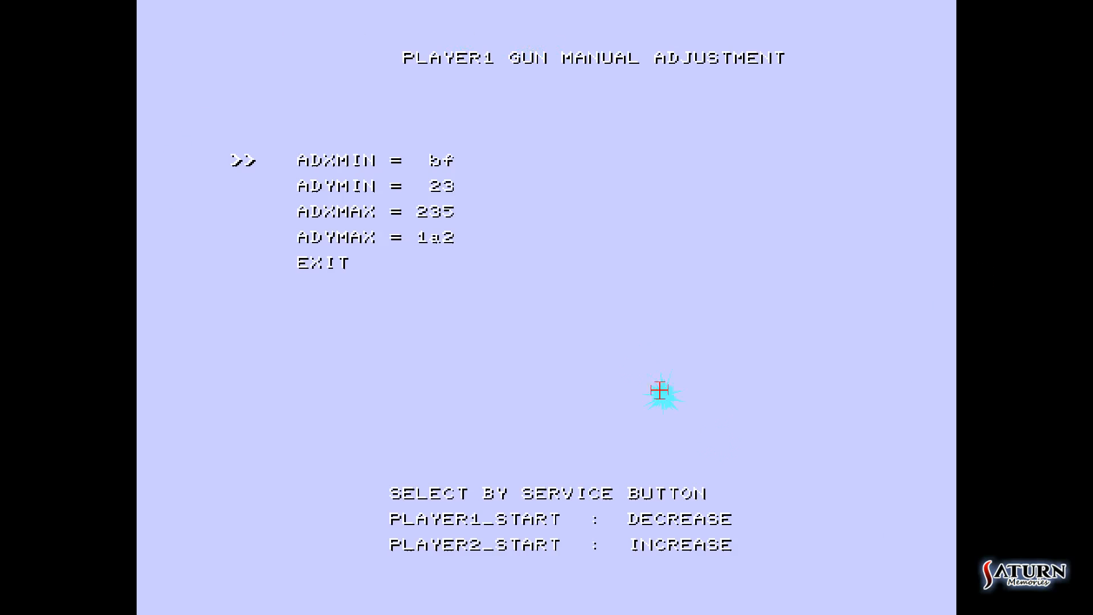